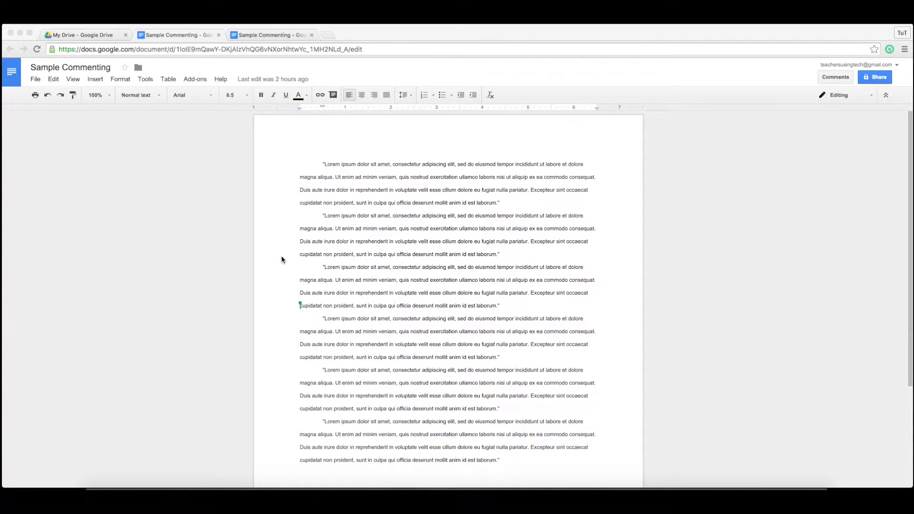
{"action": "mouse_move", "coordinate": [383, 210]}
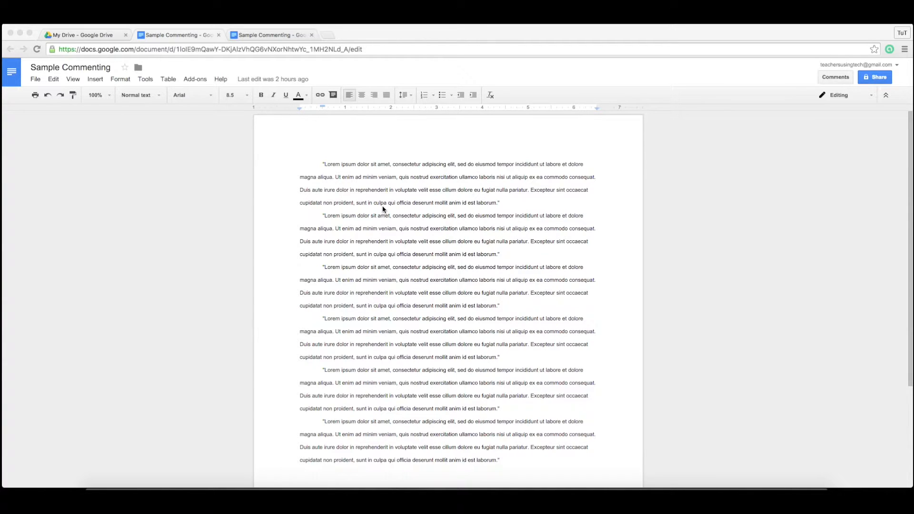
{"action": "mouse_move", "coordinate": [408, 168]}
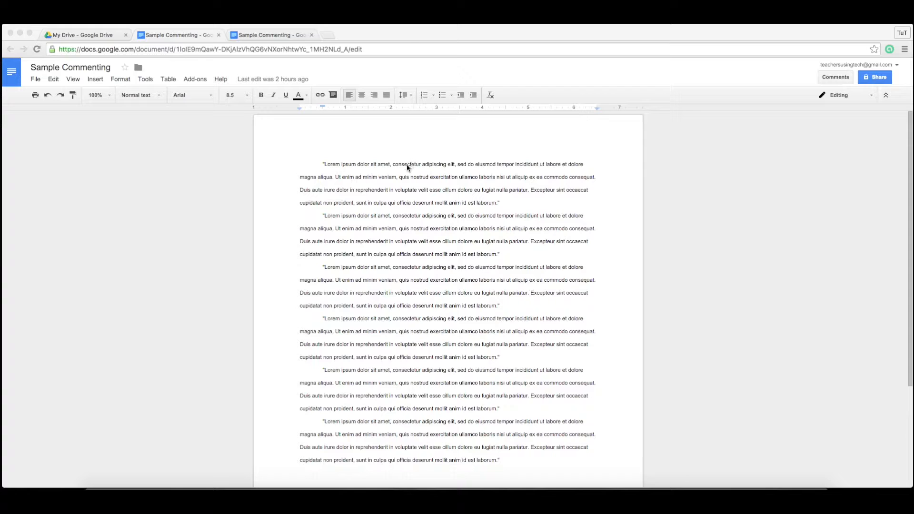
Step: Post the comment 'Check spelling.' on the word 'consectetur' in the first paragraph
{"action": "double_click", "coordinate": [405, 164]}
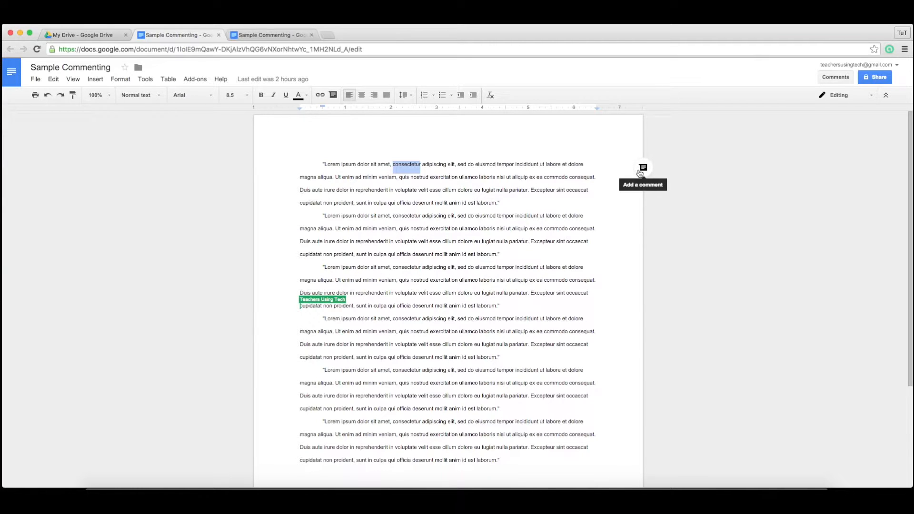
{"action": "left_click", "coordinate": [643, 168]}
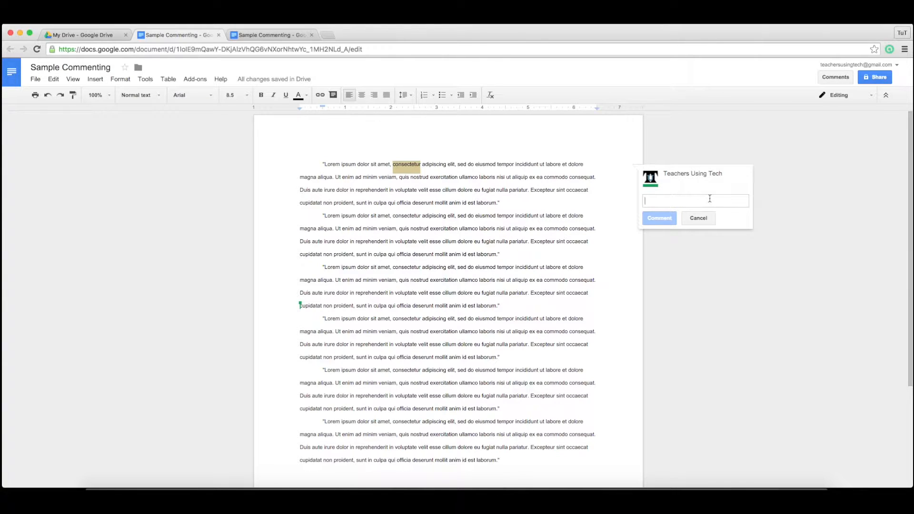
{"action": "type", "text": "Check spelling."}
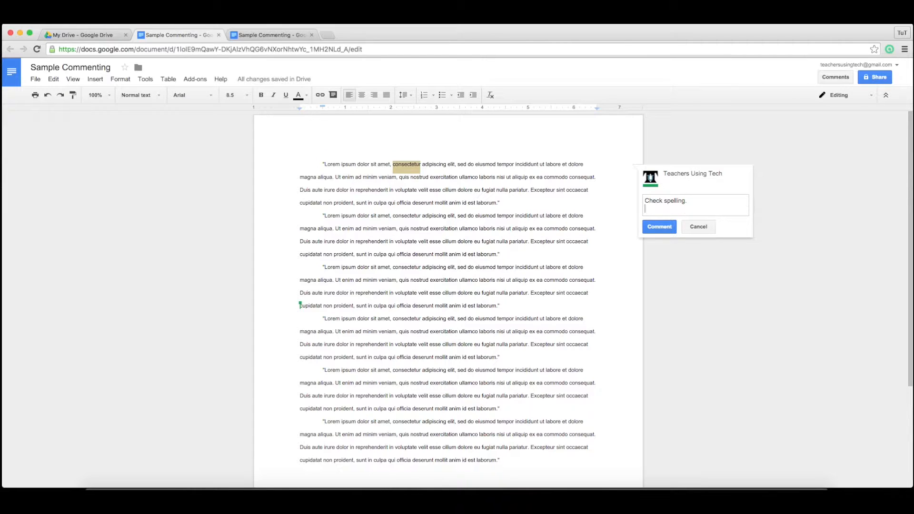
{"action": "left_click", "coordinate": [659, 226]}
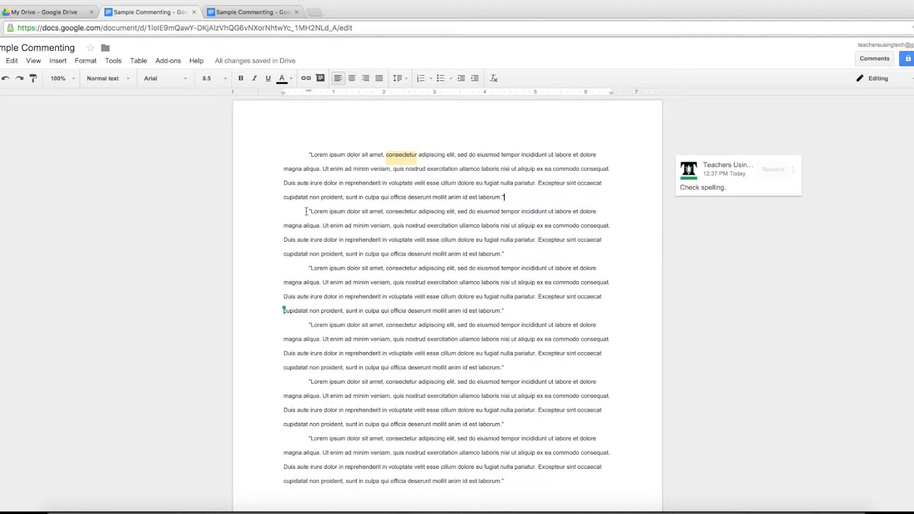
Step: Post the comment 'Check topic sentence of this paragraph.' on the selected second paragraph
{"action": "left_click_drag", "start_coordinate": [309, 212], "coordinate": [503, 253]}
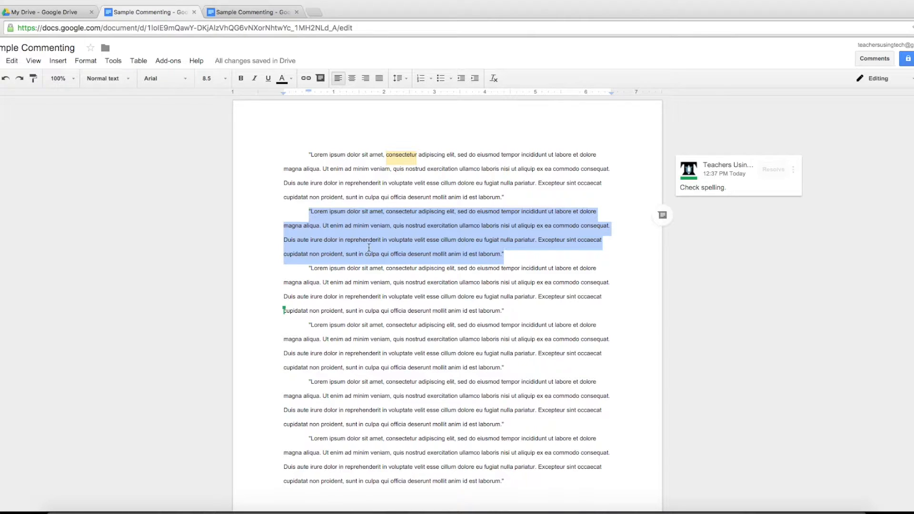
{"action": "left_click", "coordinate": [663, 215]}
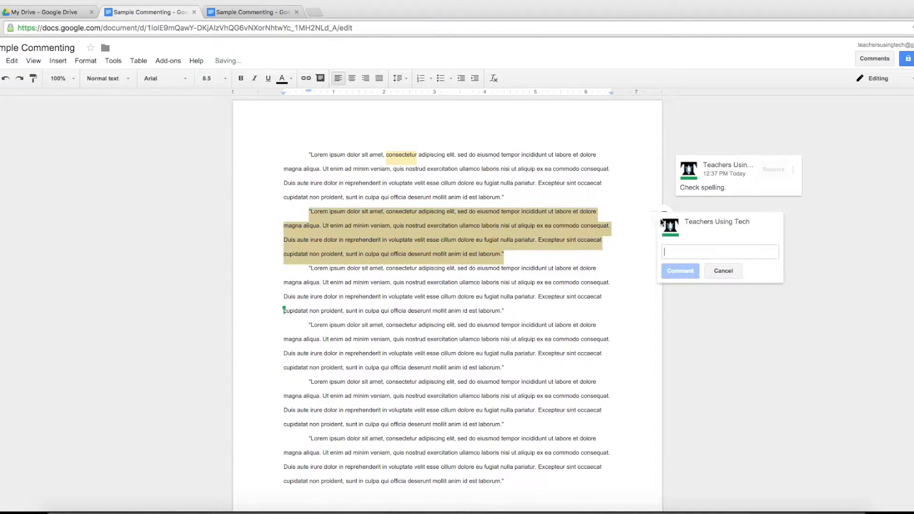
{"action": "type", "text": "C"}
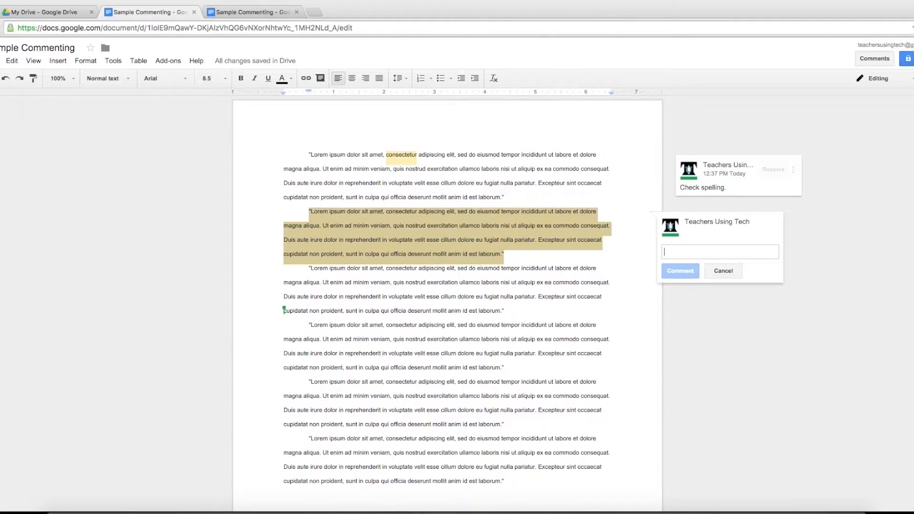
{"action": "type", "text": "Check topic sentence of this paragraph."}
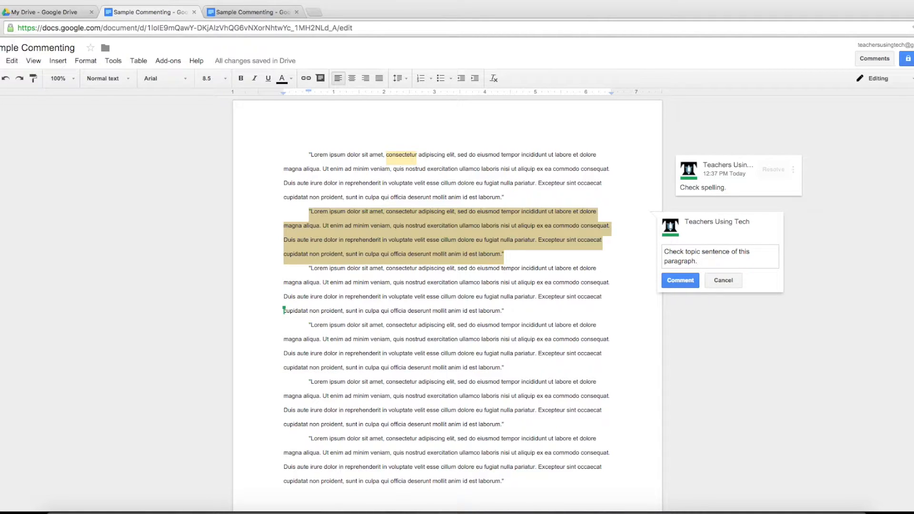
{"action": "left_click", "coordinate": [680, 280]}
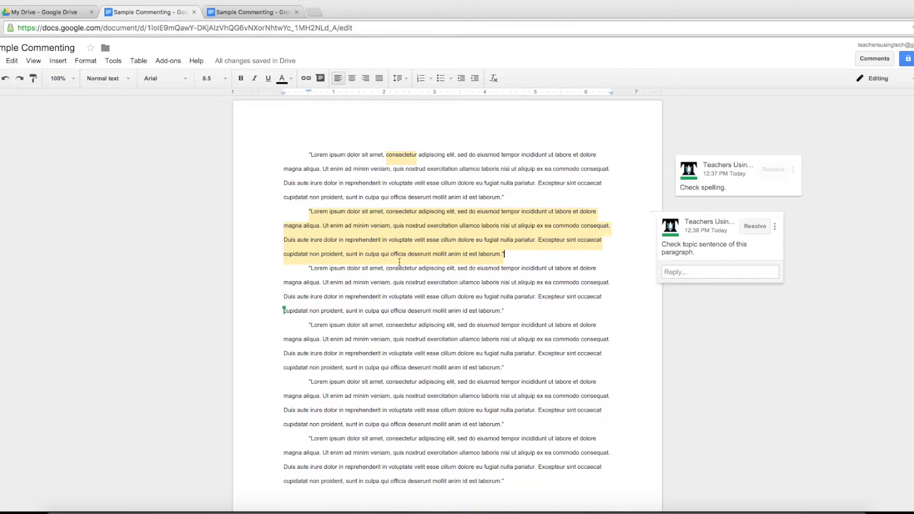
{"action": "mouse_move", "coordinate": [680, 211]}
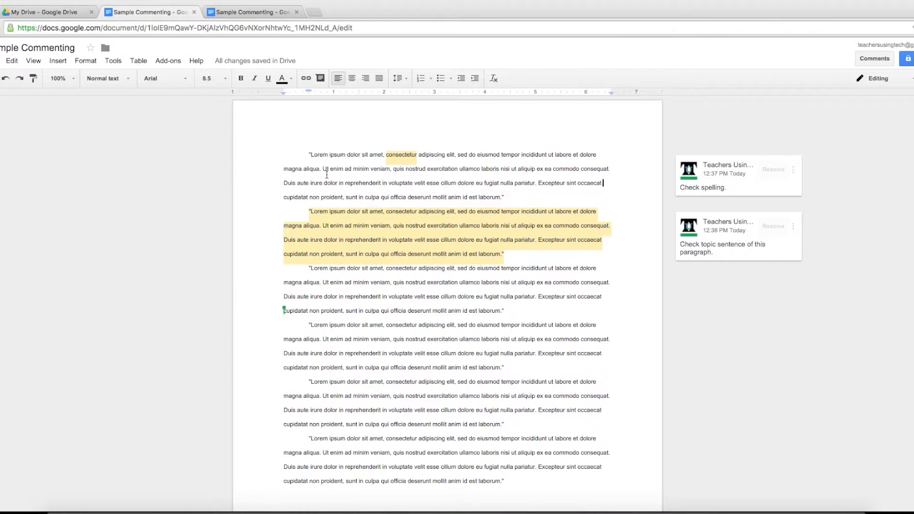
{"action": "mouse_move", "coordinate": [720, 119]}
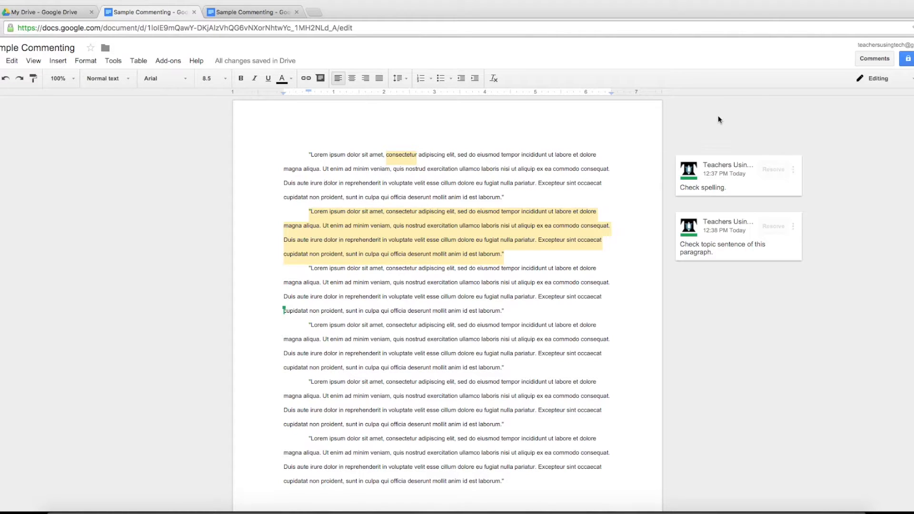
Step: Place the cursor in the Reply field of the topic-sentence comment
{"action": "left_click", "coordinate": [875, 59]}
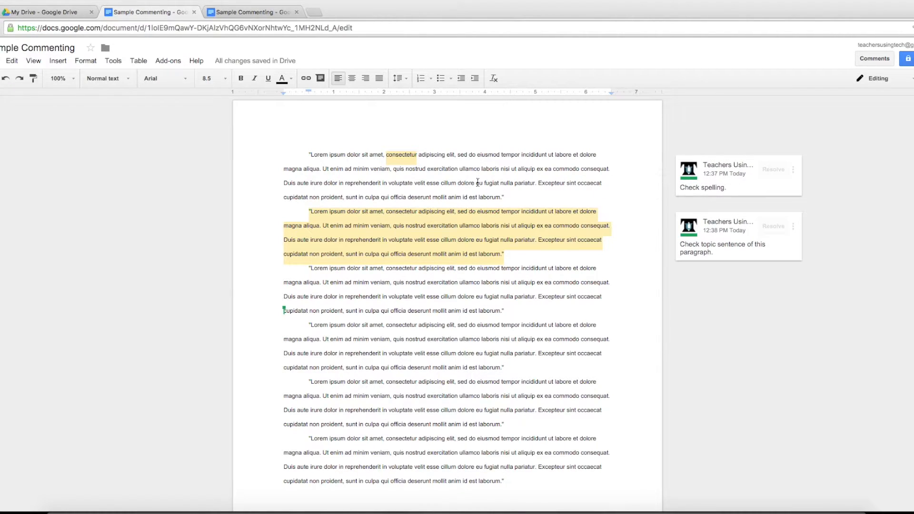
{"action": "left_click", "coordinate": [723, 244]}
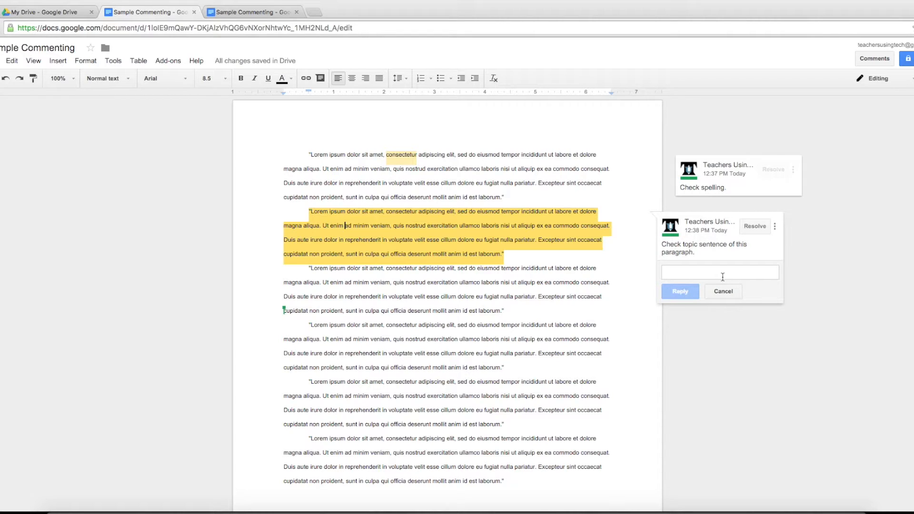
Step: Post the reply 'How does this sound?' under the topic-sentence comment
{"action": "type", "text": "How"}
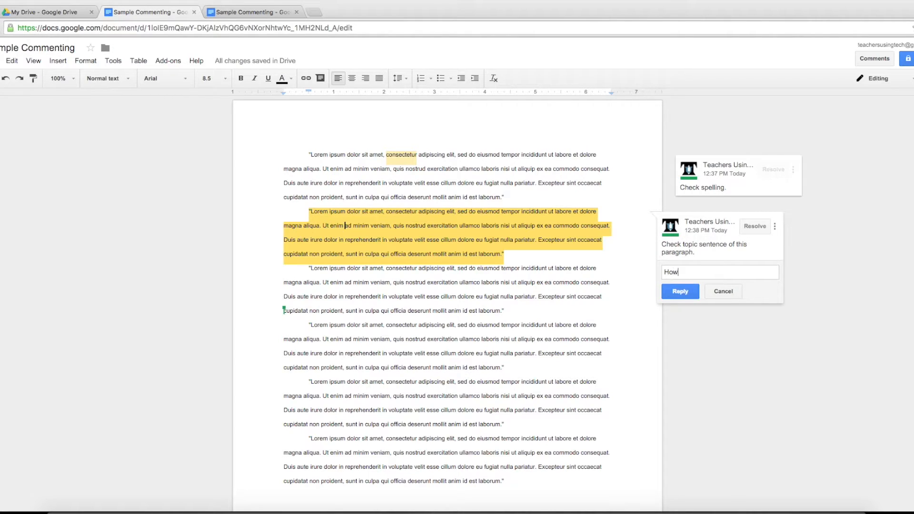
{"action": "type", "text": "does this sound"}
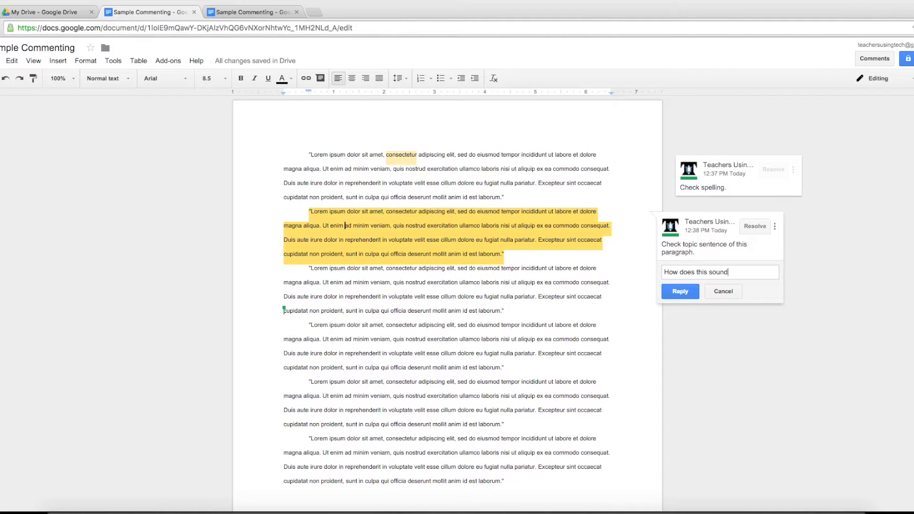
{"action": "left_click", "coordinate": [679, 291]}
{"action": "type", "text": "fsdfsd"}
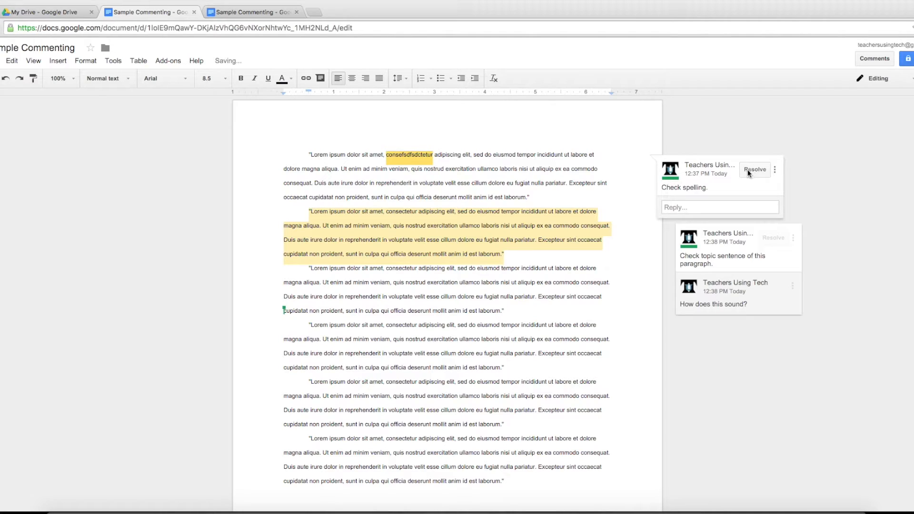
Step: Mark the 'Check spelling.' comment thread as resolved
{"action": "left_click", "coordinate": [754, 169]}
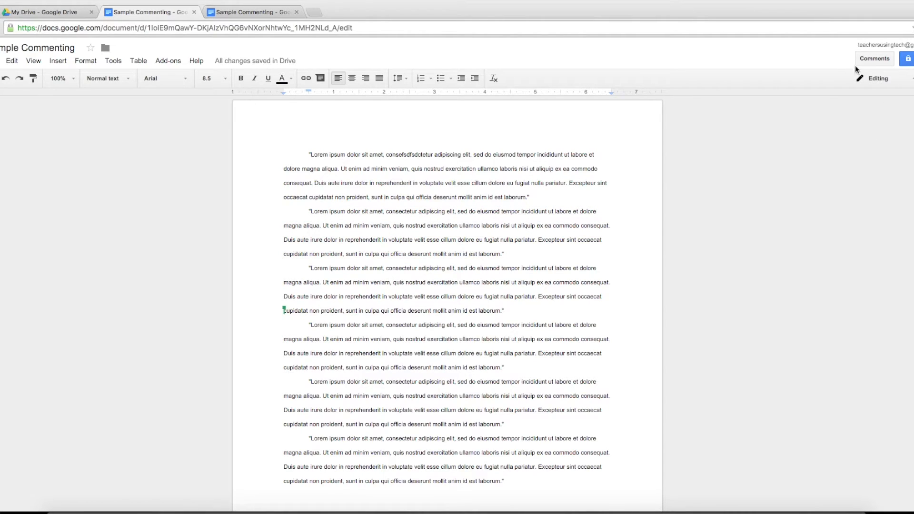
Step: Re-open the resolved threads from the Comments history and cancel the empty reply
{"action": "left_click", "coordinate": [874, 59]}
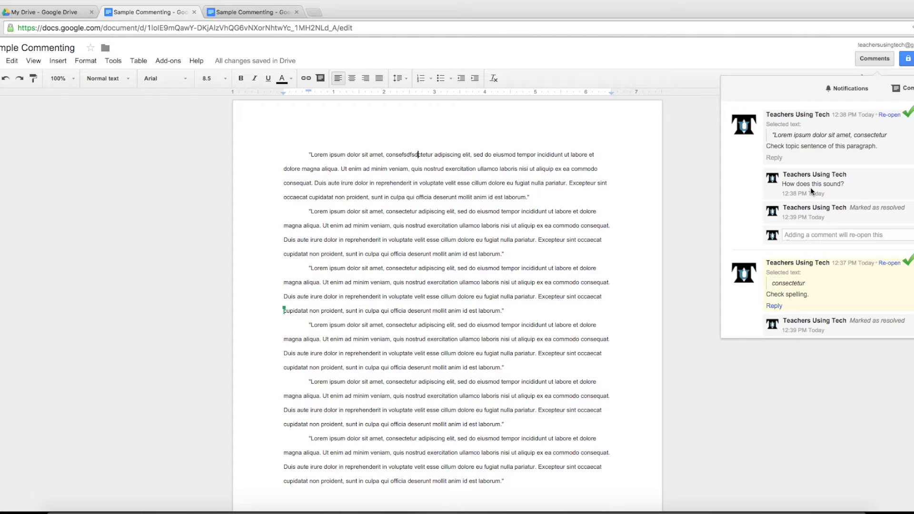
{"action": "mouse_move", "coordinate": [879, 303]}
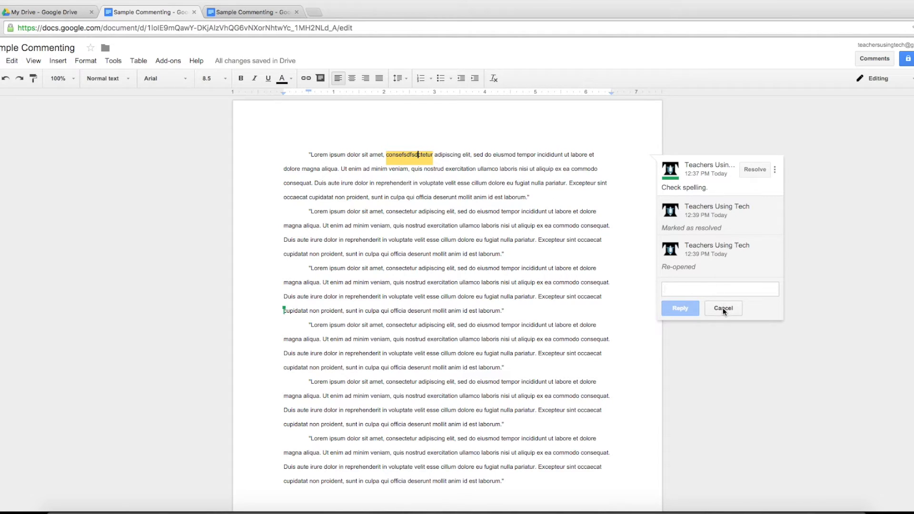
{"action": "left_click", "coordinate": [724, 308]}
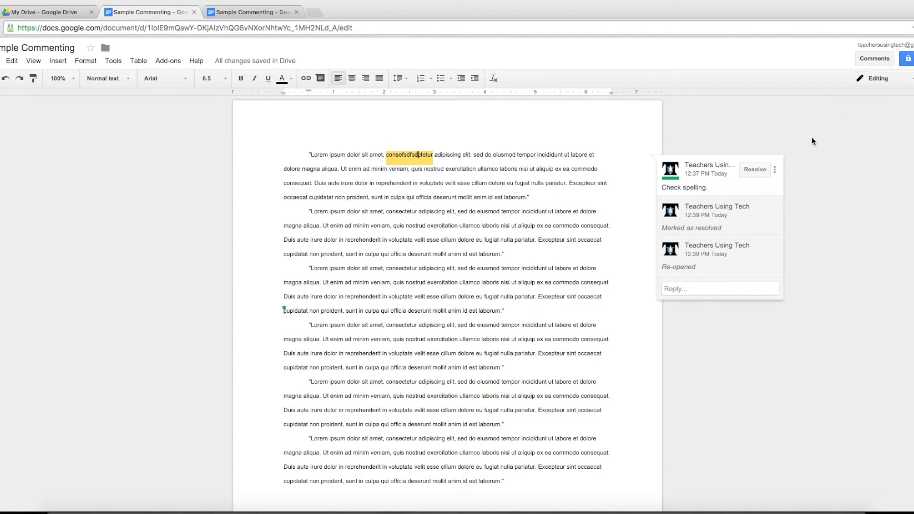
{"action": "left_click", "coordinate": [874, 59]}
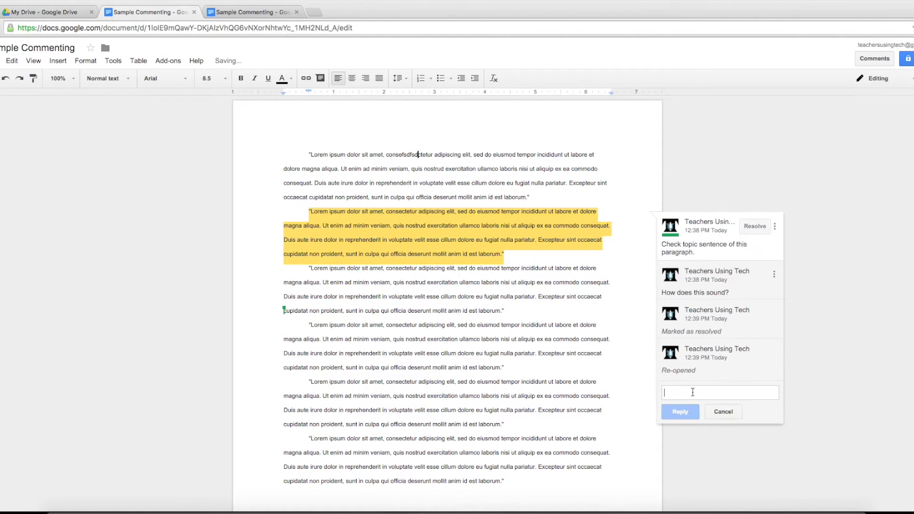
Step: Post the reply 'Try again...' on the reopened topic-sentence thread
{"action": "type", "text": "Try again"}
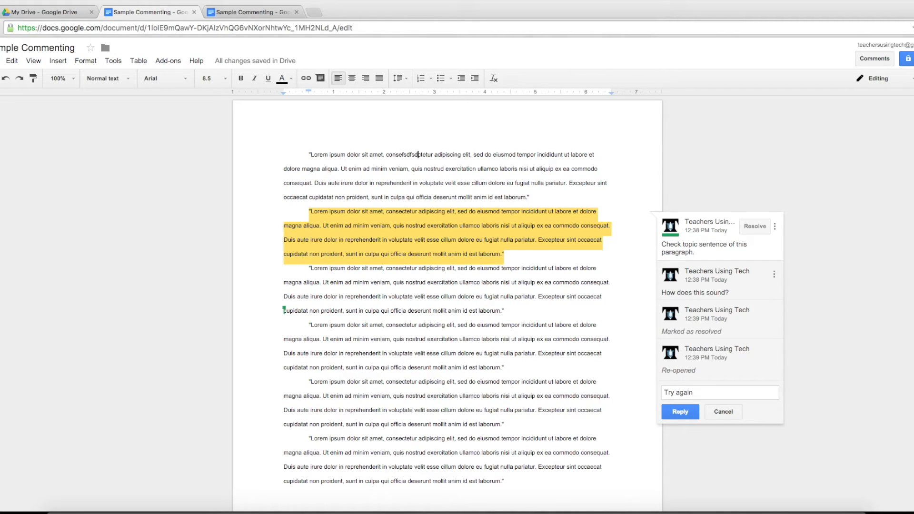
{"action": "type", "text": "..."}
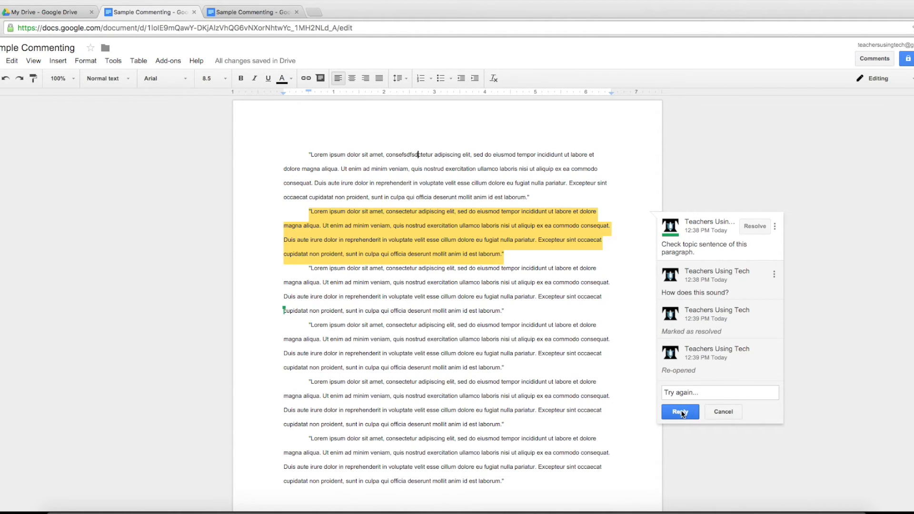
{"action": "left_click", "coordinate": [680, 411]}
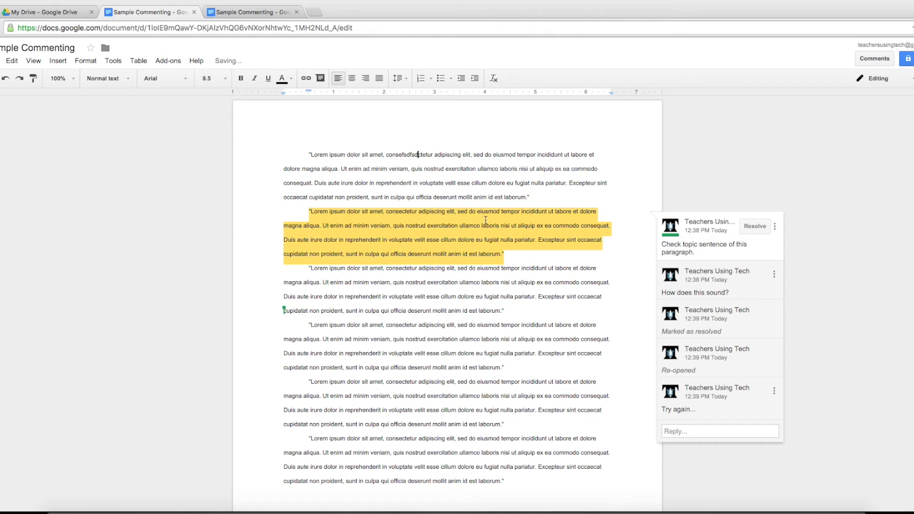